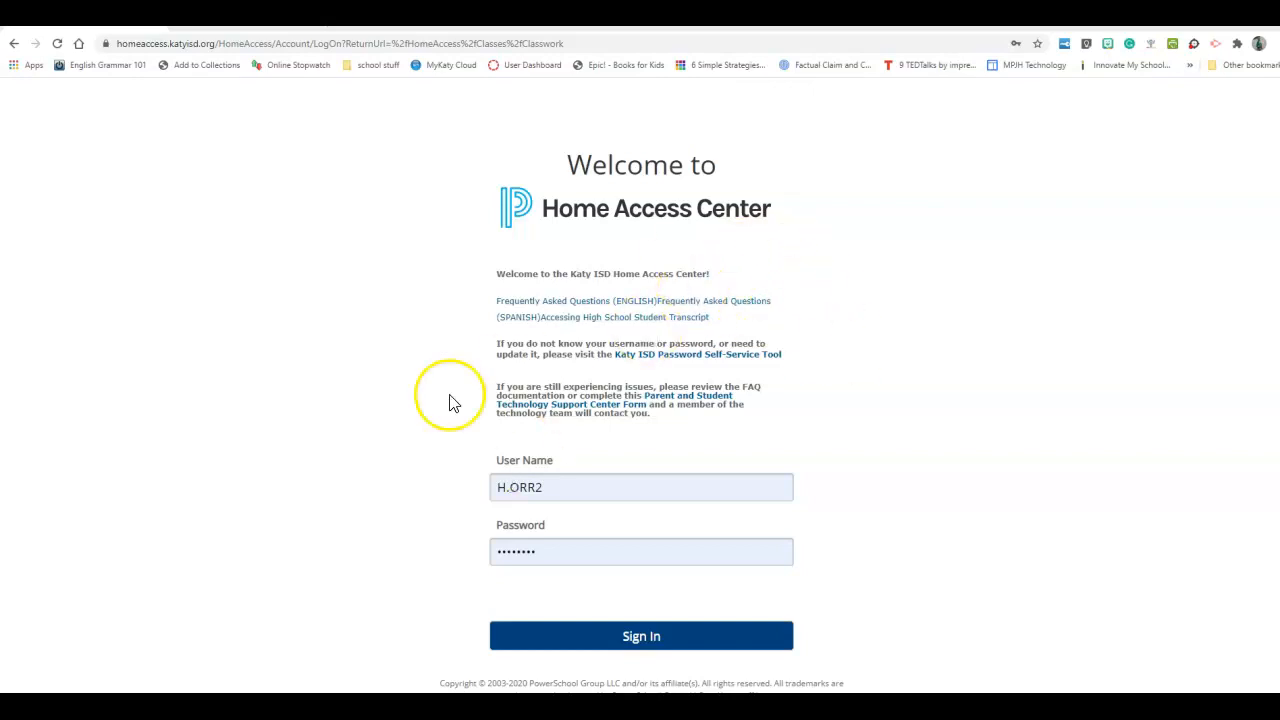
pyautogui.moveTo(390, 485)
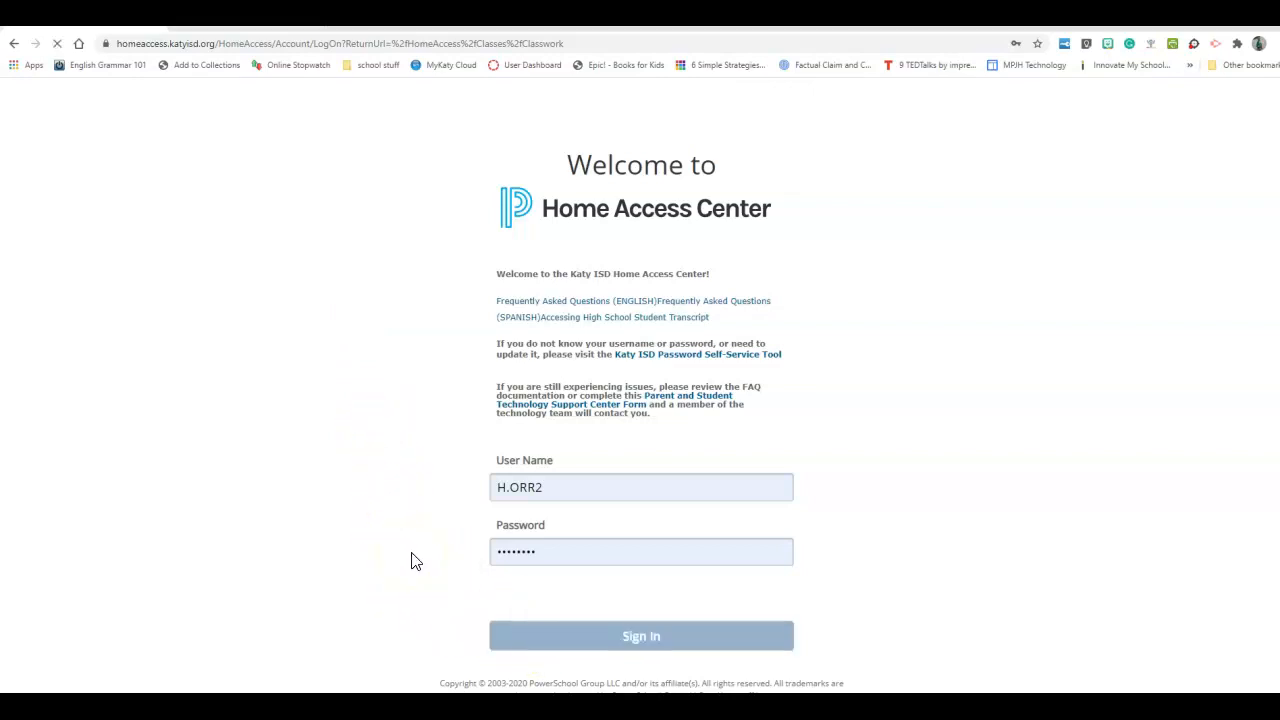
# Step: Sign in to Home Access Center with the entered user name and password
pyautogui.click(641, 636)
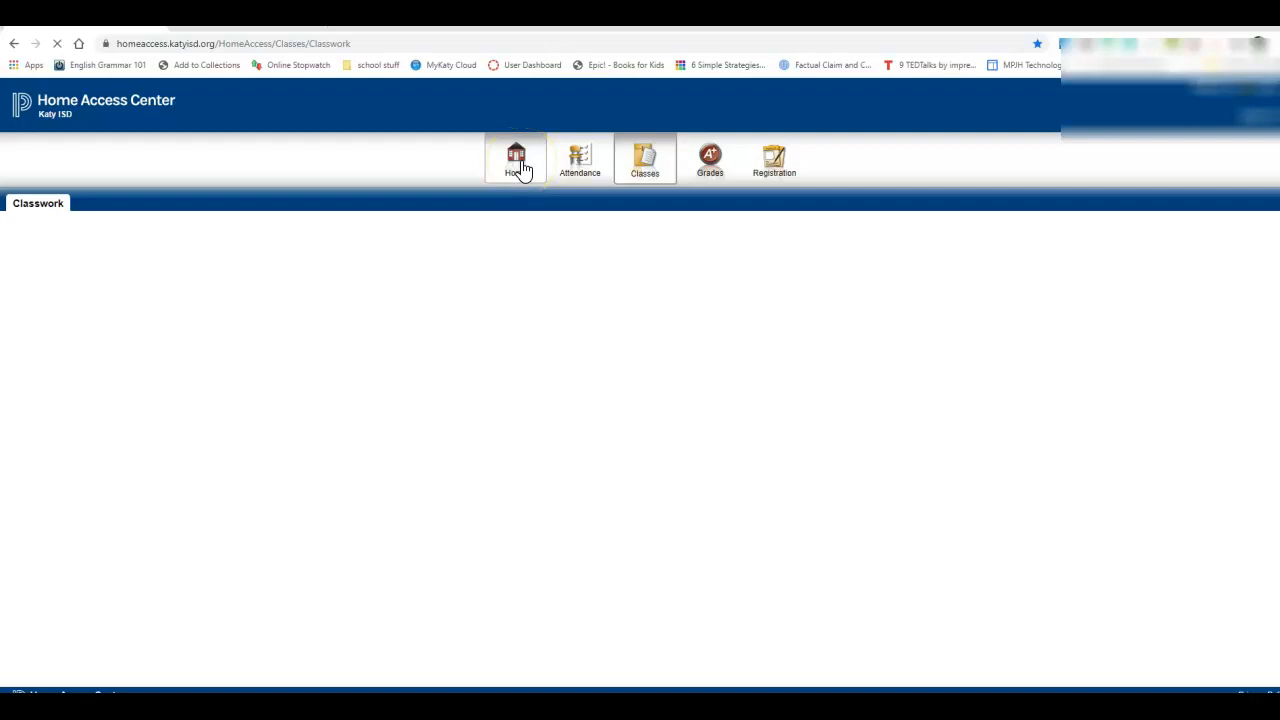
# Step: Open Week View to see this week's classes, averages and daily assignments
pyautogui.click(644, 160)
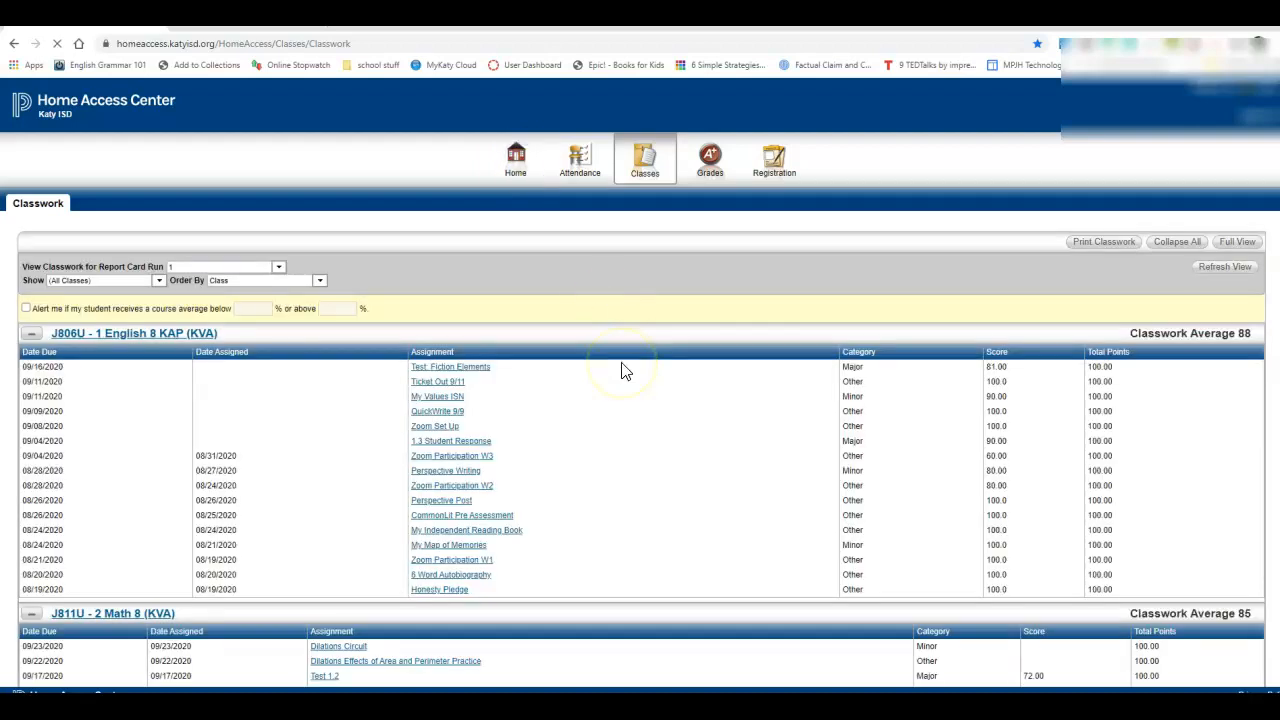
pyautogui.click(515, 160)
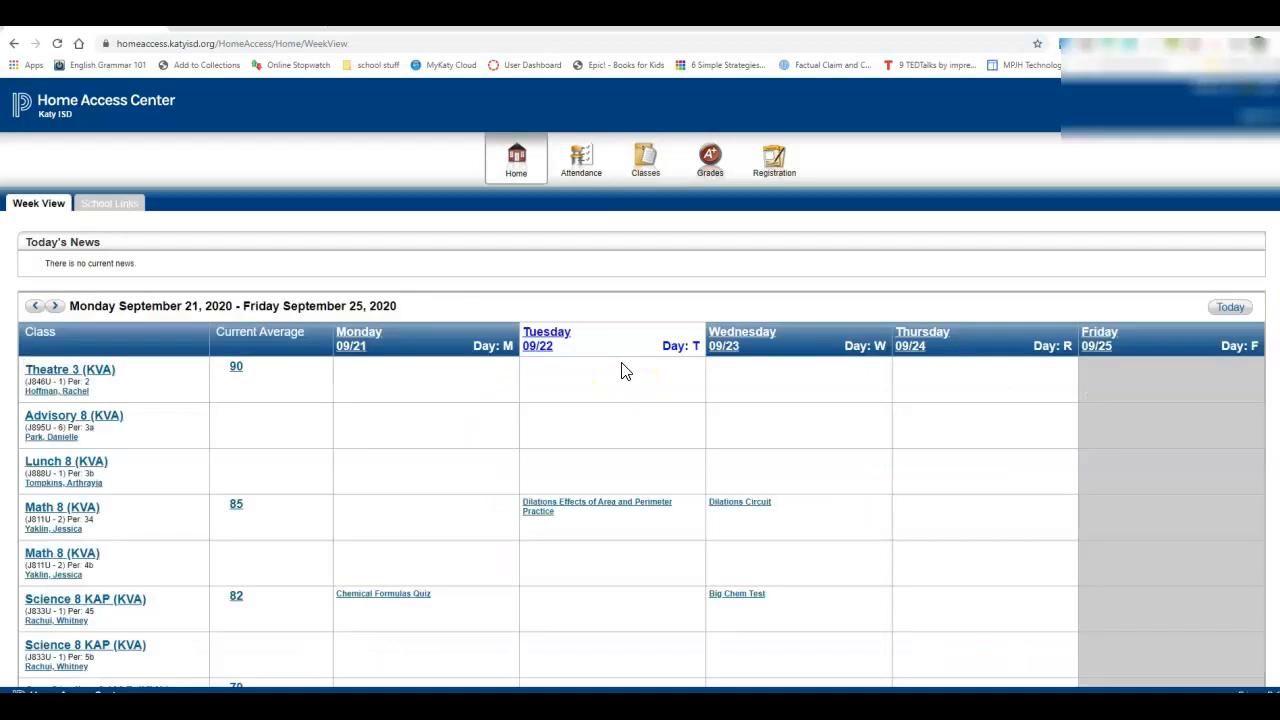
pyautogui.moveTo(538, 456)
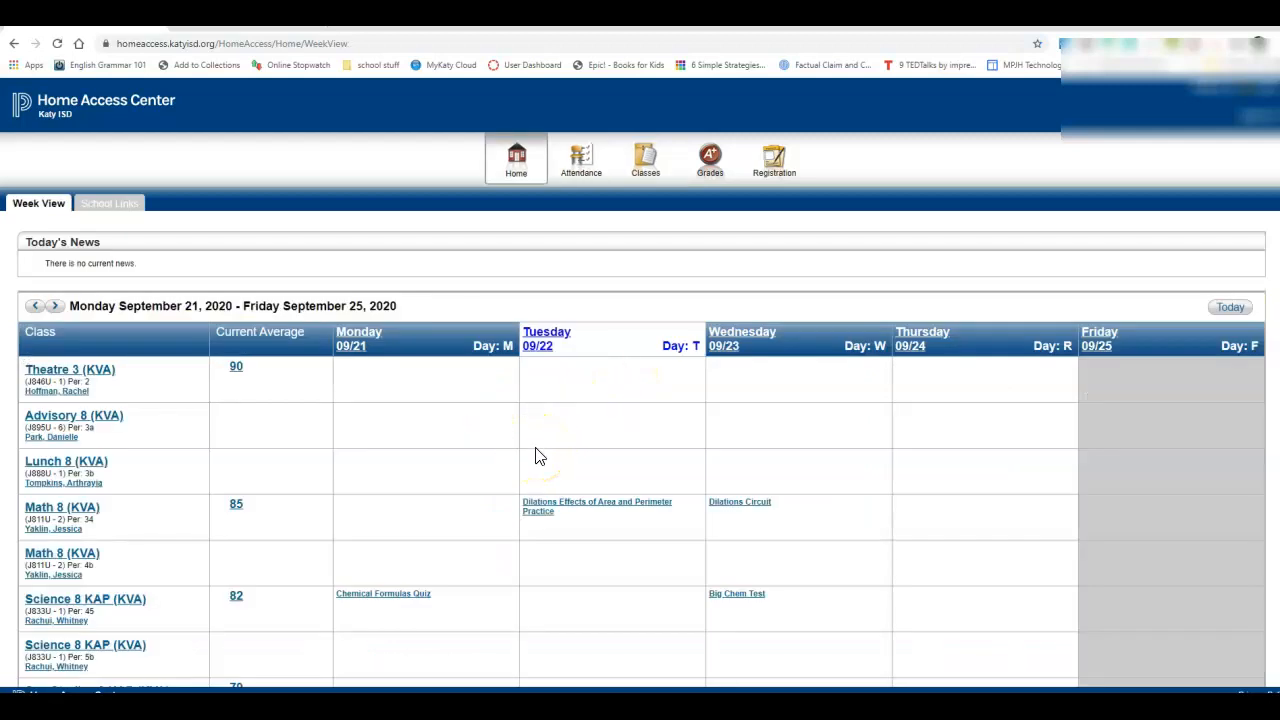
pyautogui.moveTo(548, 433)
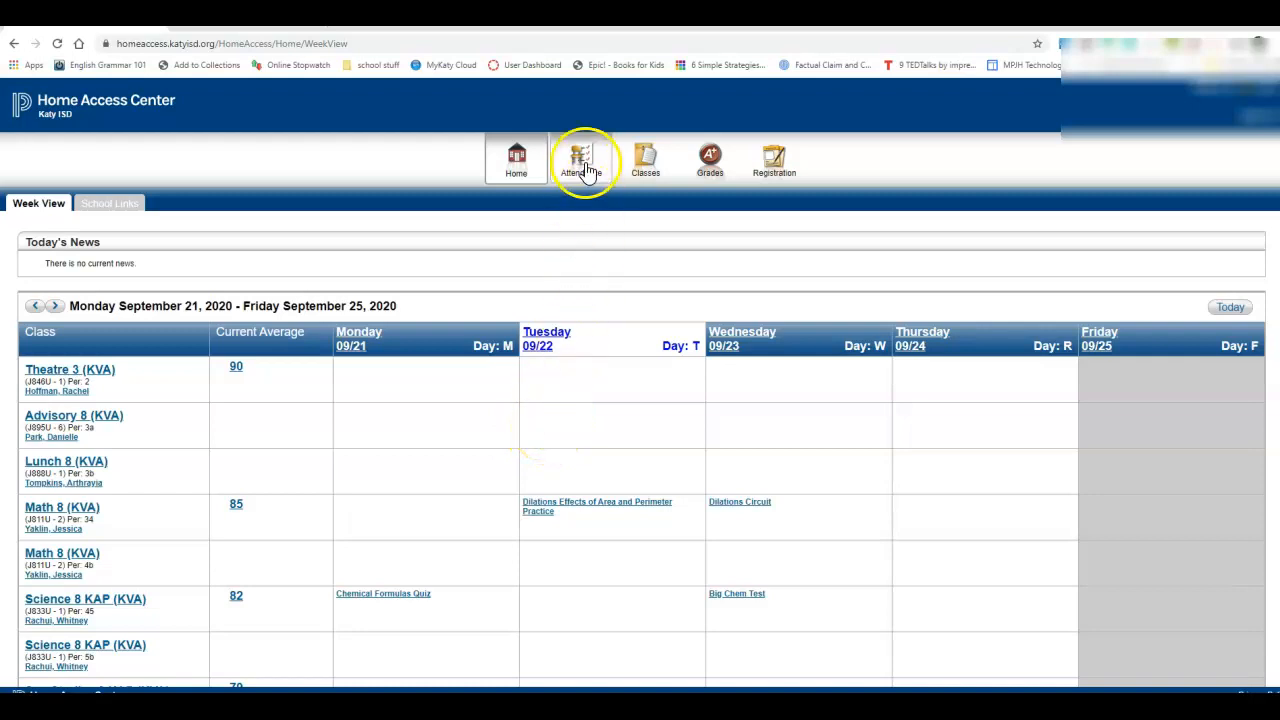
# Step: Open the Attendance Month View for September 2020 with its colour-coded legend
pyautogui.click(580, 158)
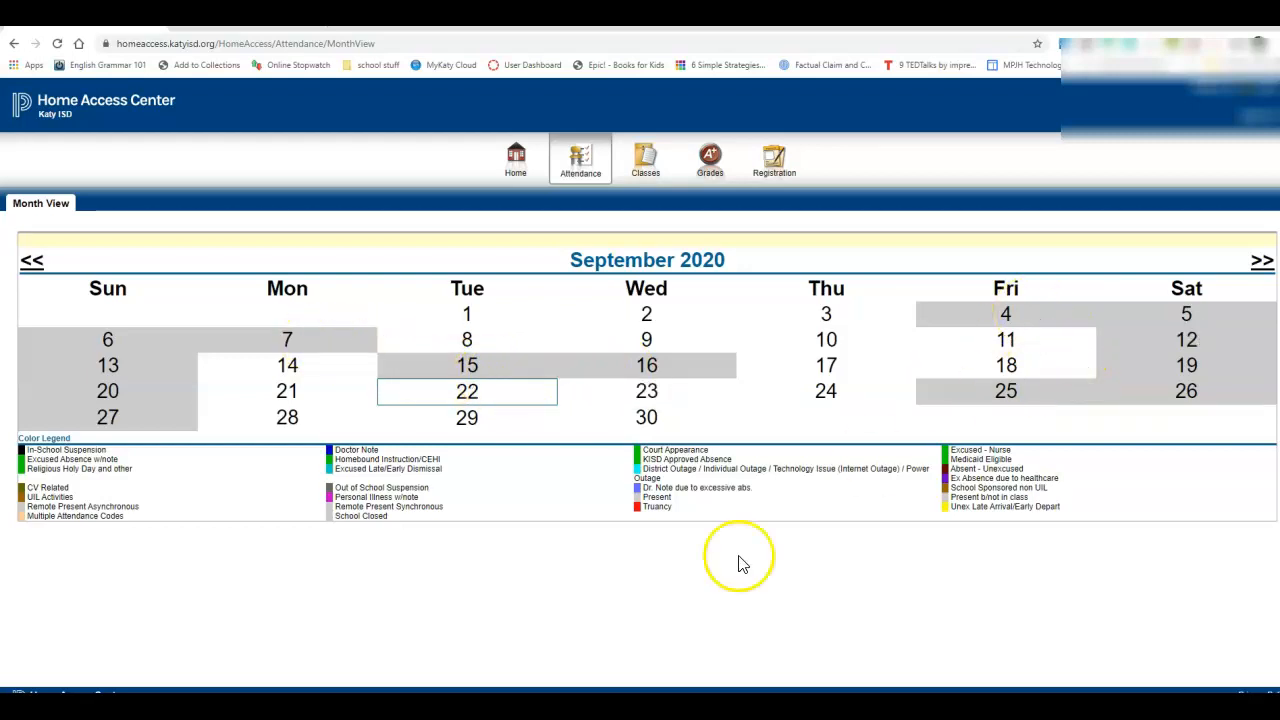
pyautogui.moveTo(700, 505)
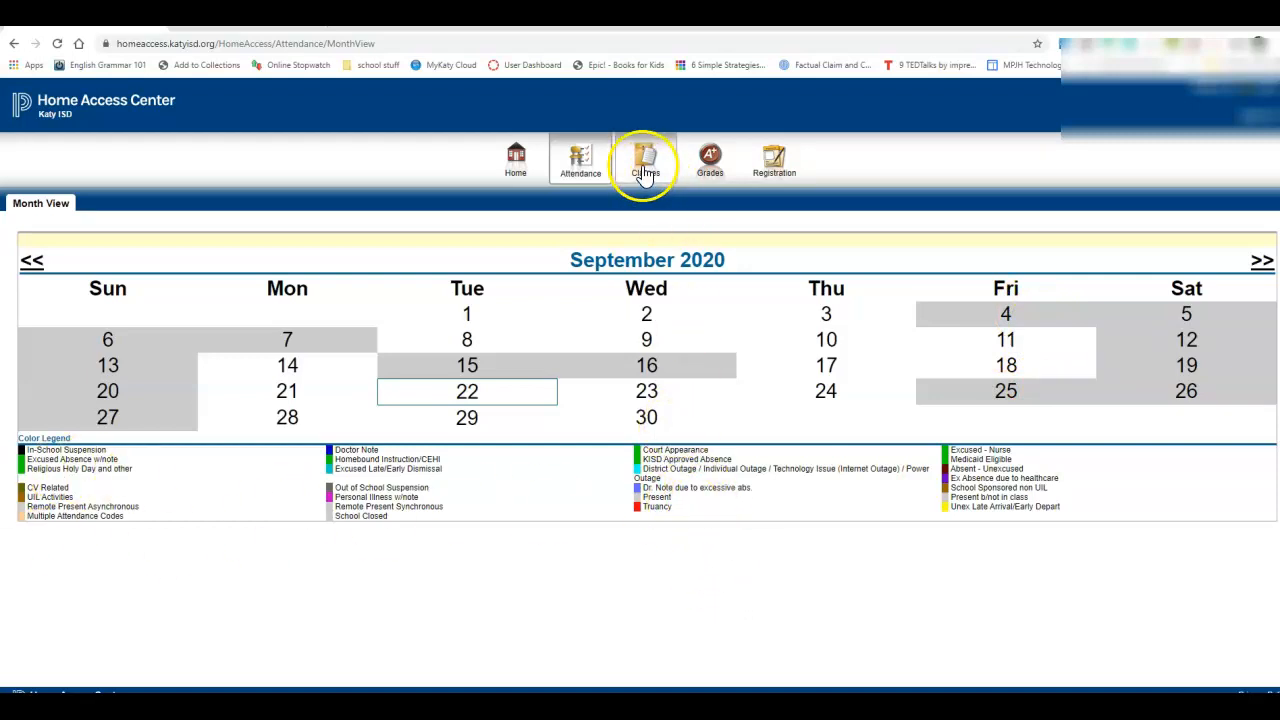
# Step: Open Classwork and scroll to the Math 8 and Social Studies 8 scores
pyautogui.click(644, 160)
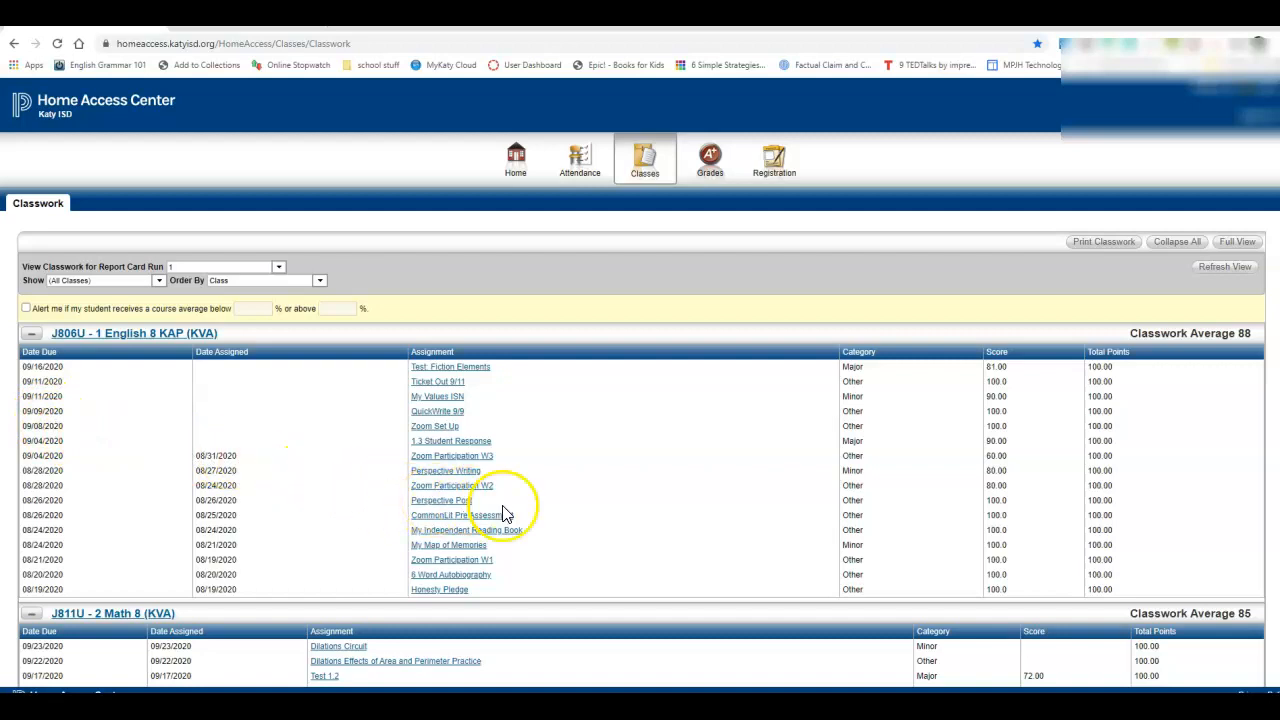
pyautogui.scroll(-3)
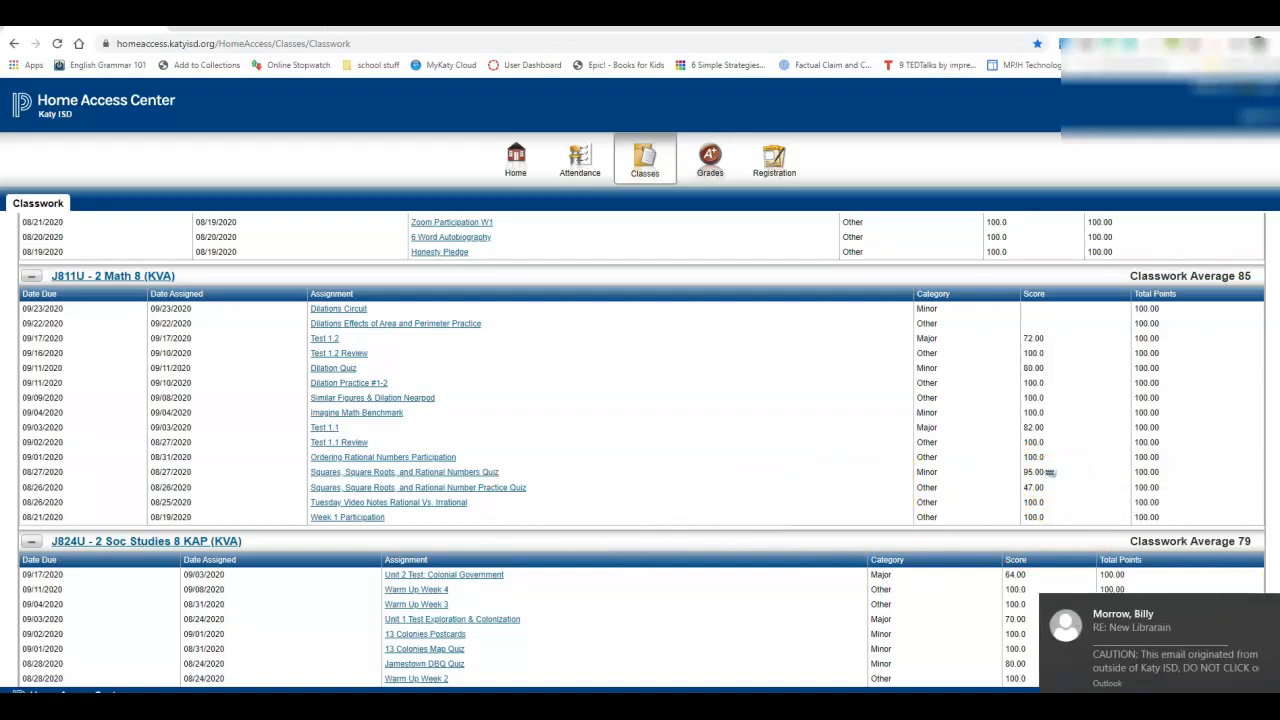
pyautogui.scroll(-3)
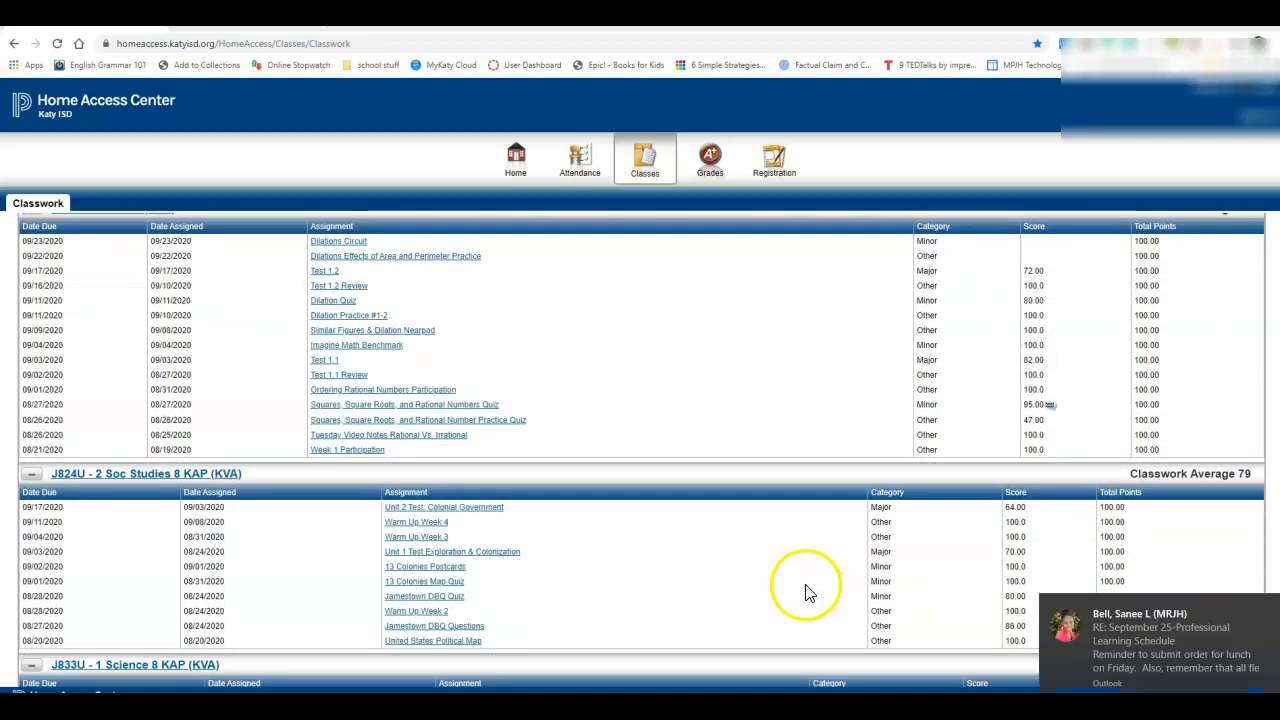
pyautogui.scroll(-3)
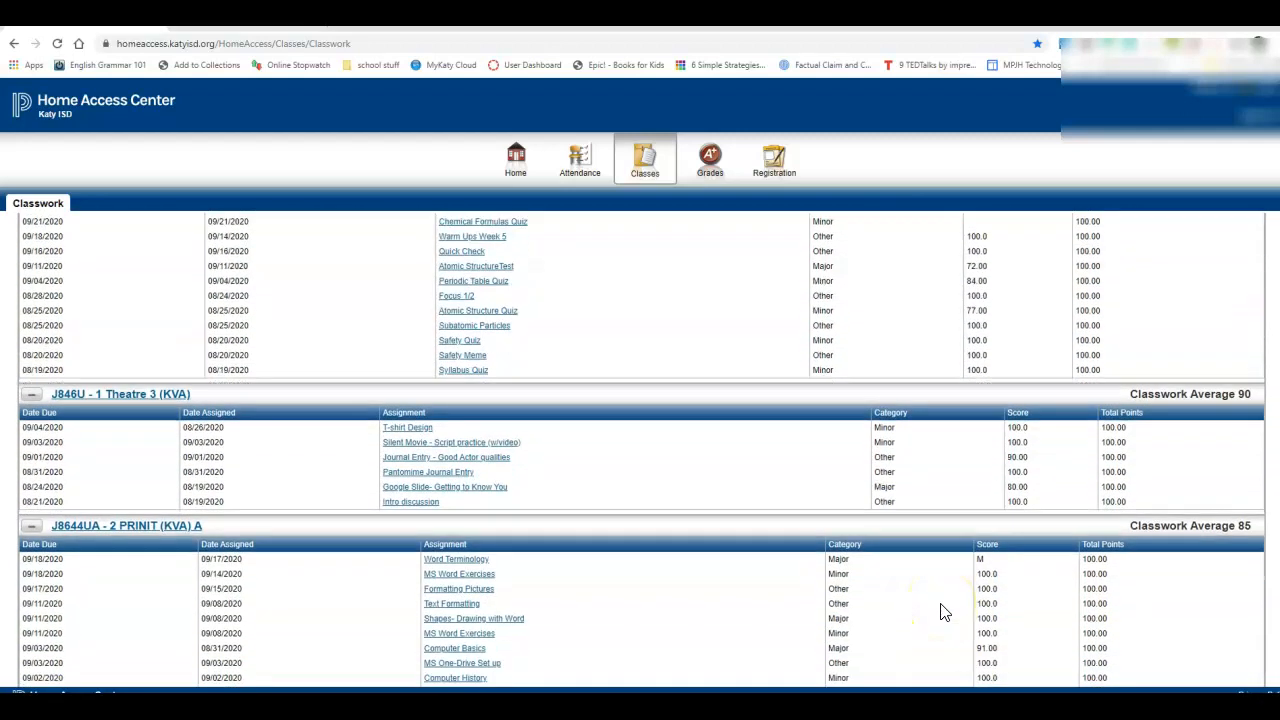
pyautogui.scroll(-3)
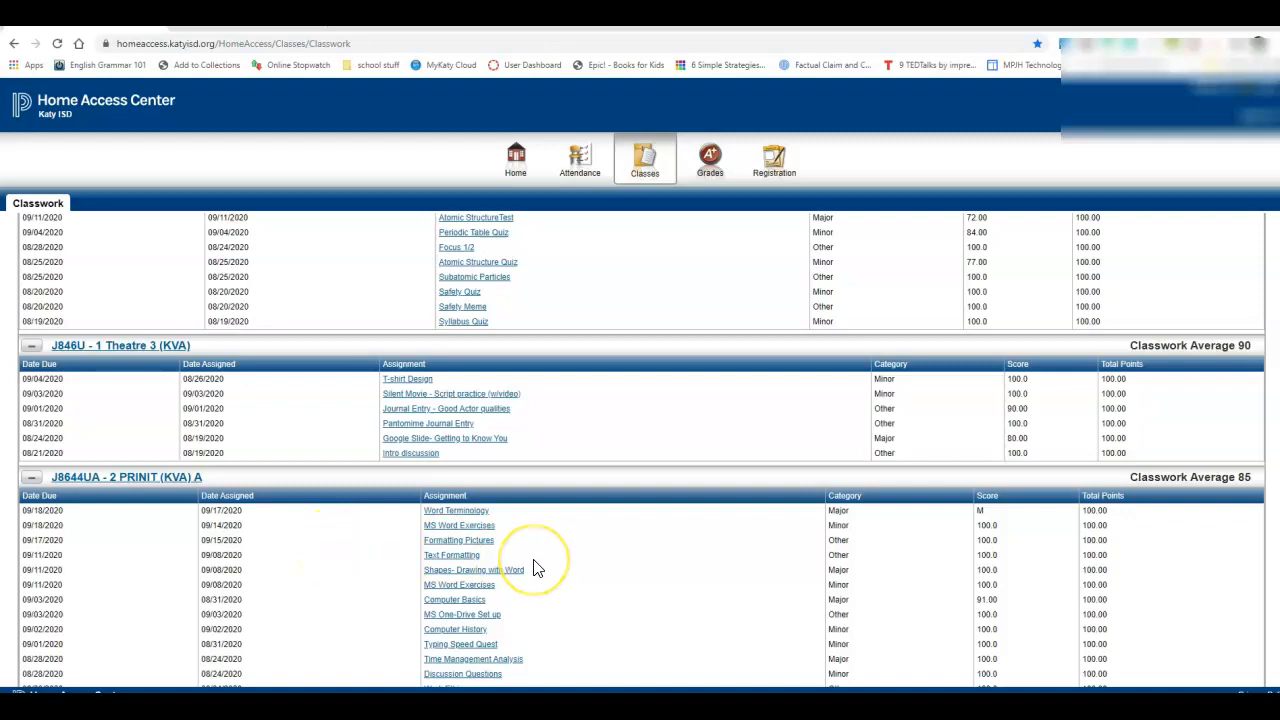
pyautogui.scroll(-3)
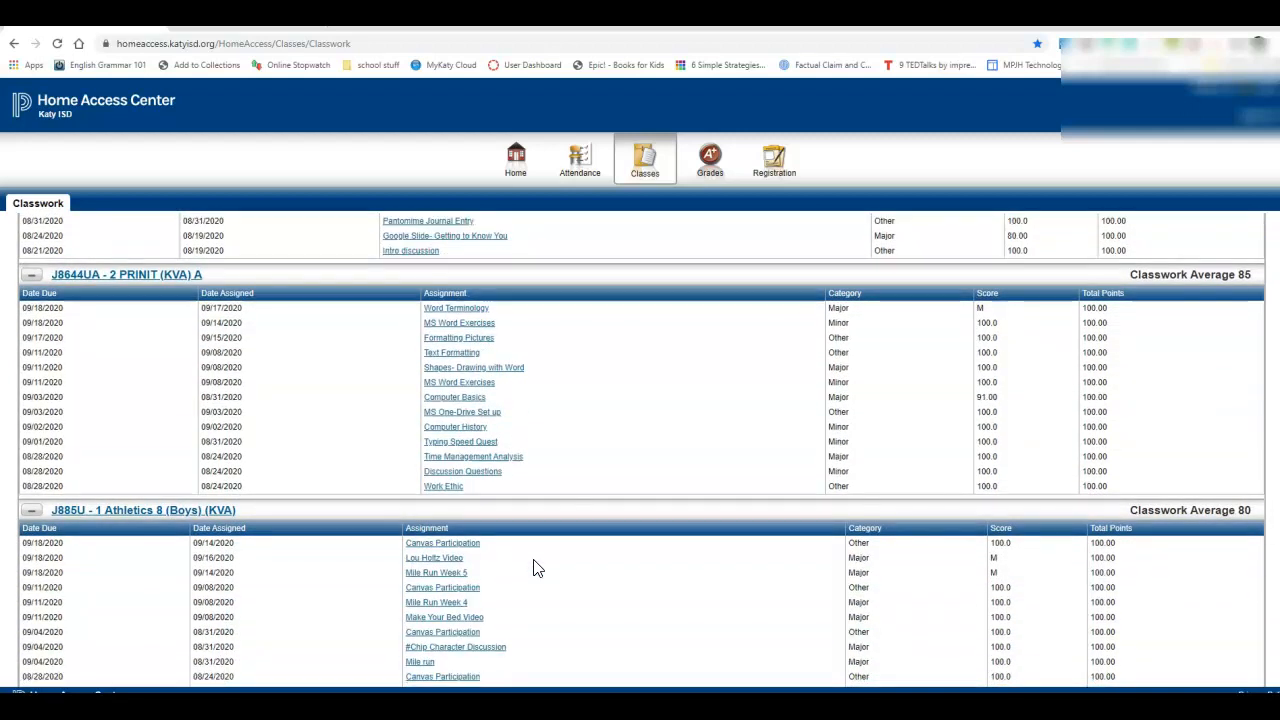
pyautogui.scroll(-3)
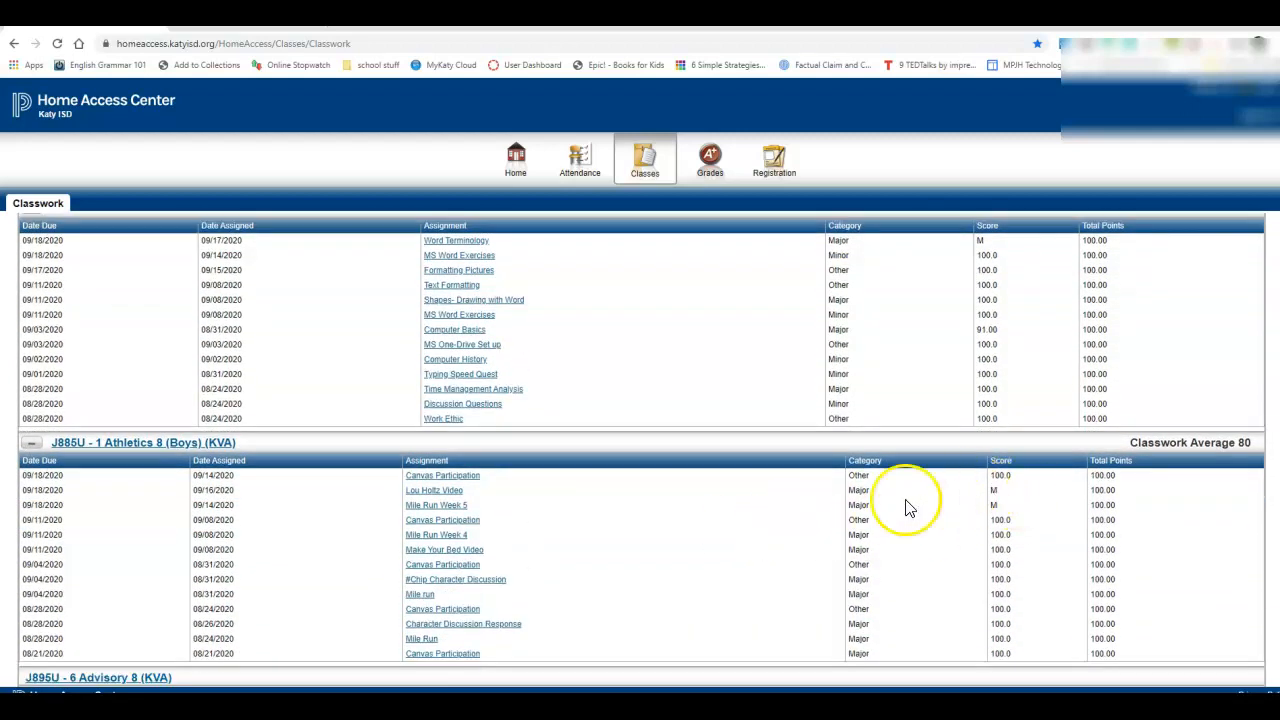
pyautogui.scroll(-3)
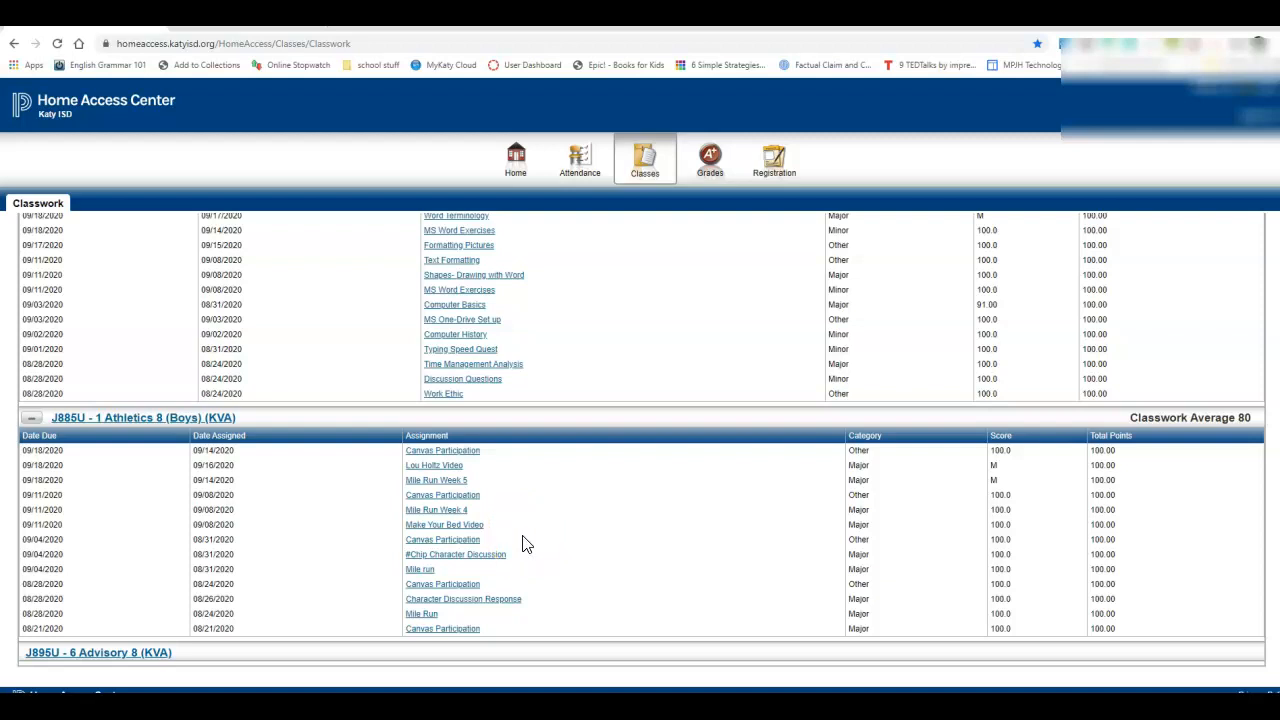
pyautogui.scroll(-3)
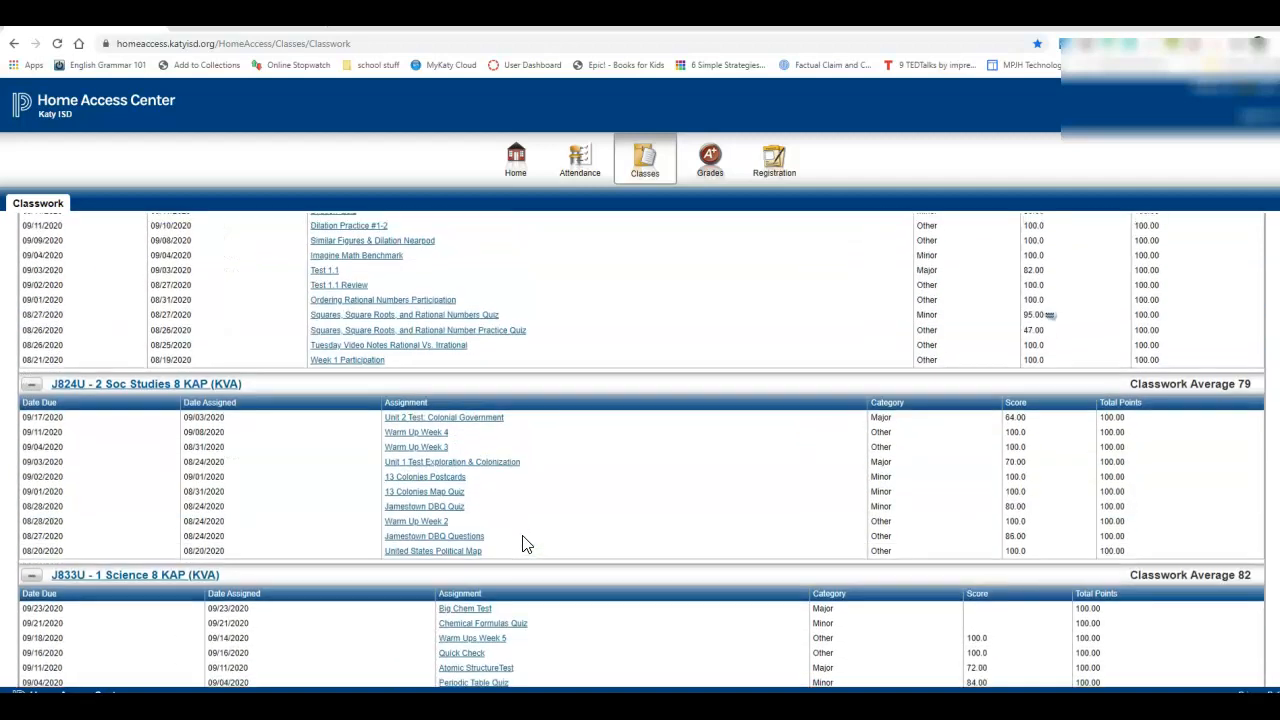
pyautogui.scroll(3)
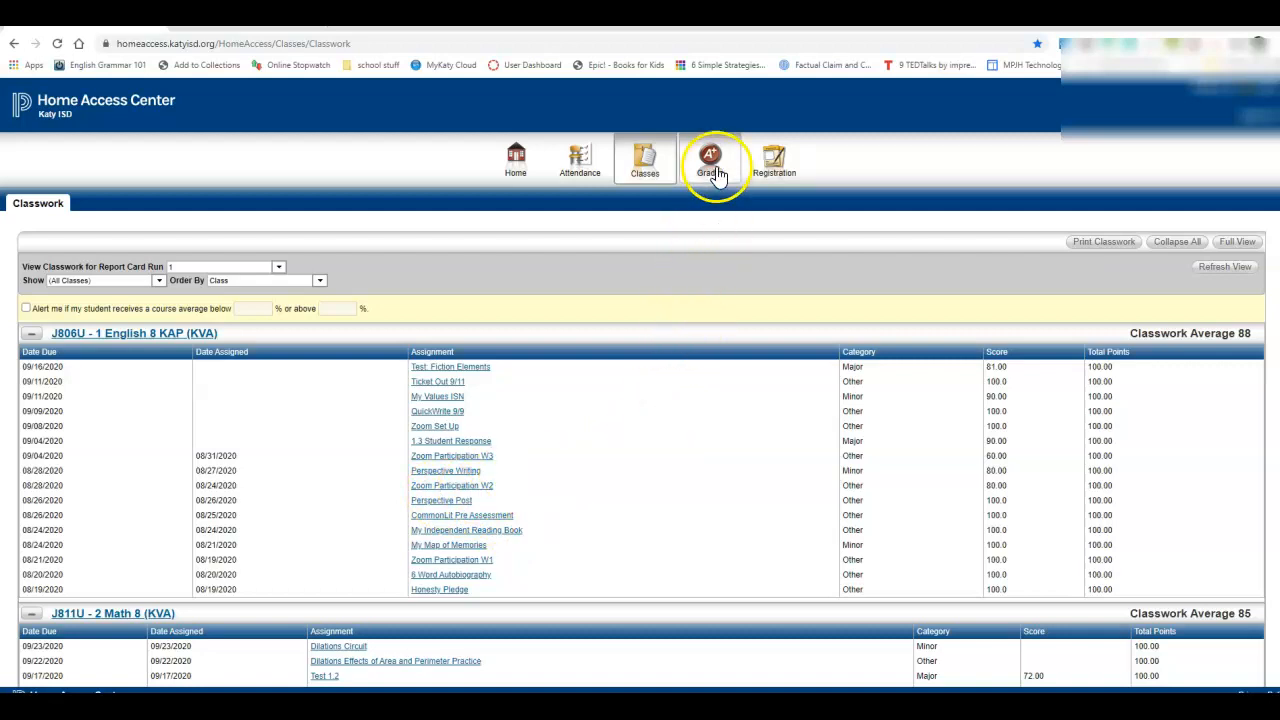
# Step: Open the September 4, 2020 progress report, check Test Scores, then return to IPR
pyautogui.click(709, 160)
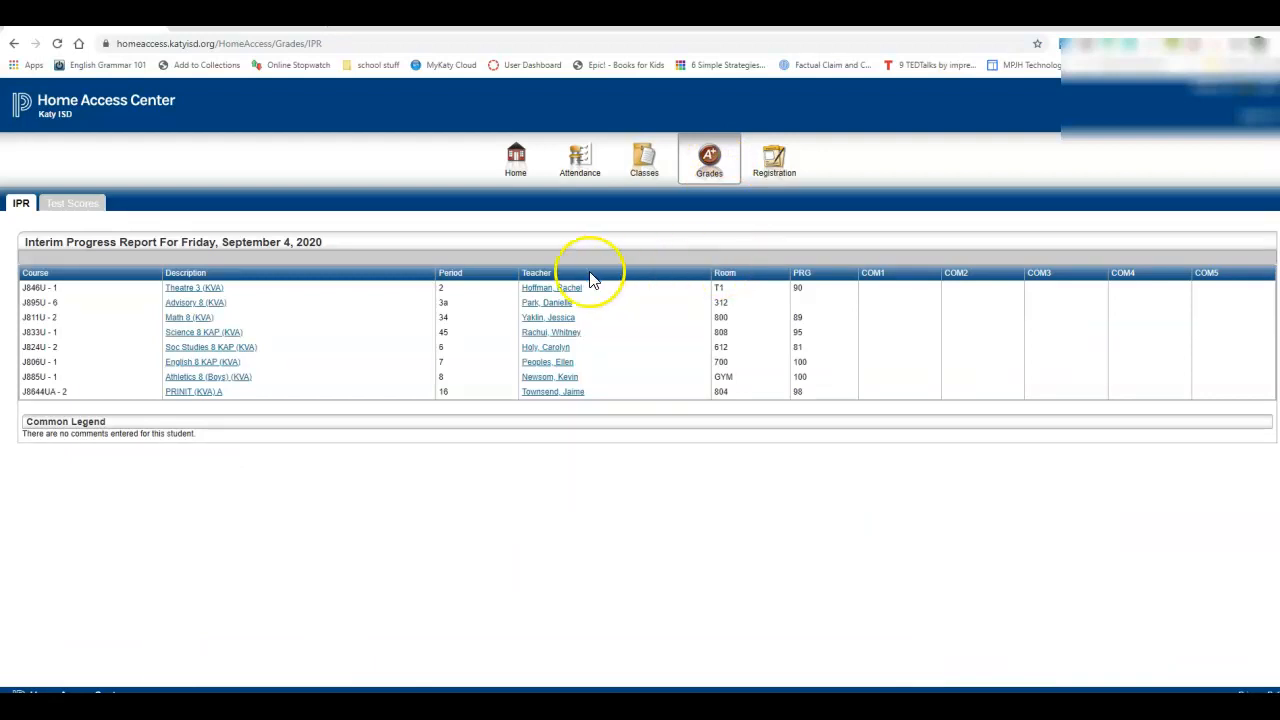
pyautogui.moveTo(500, 247)
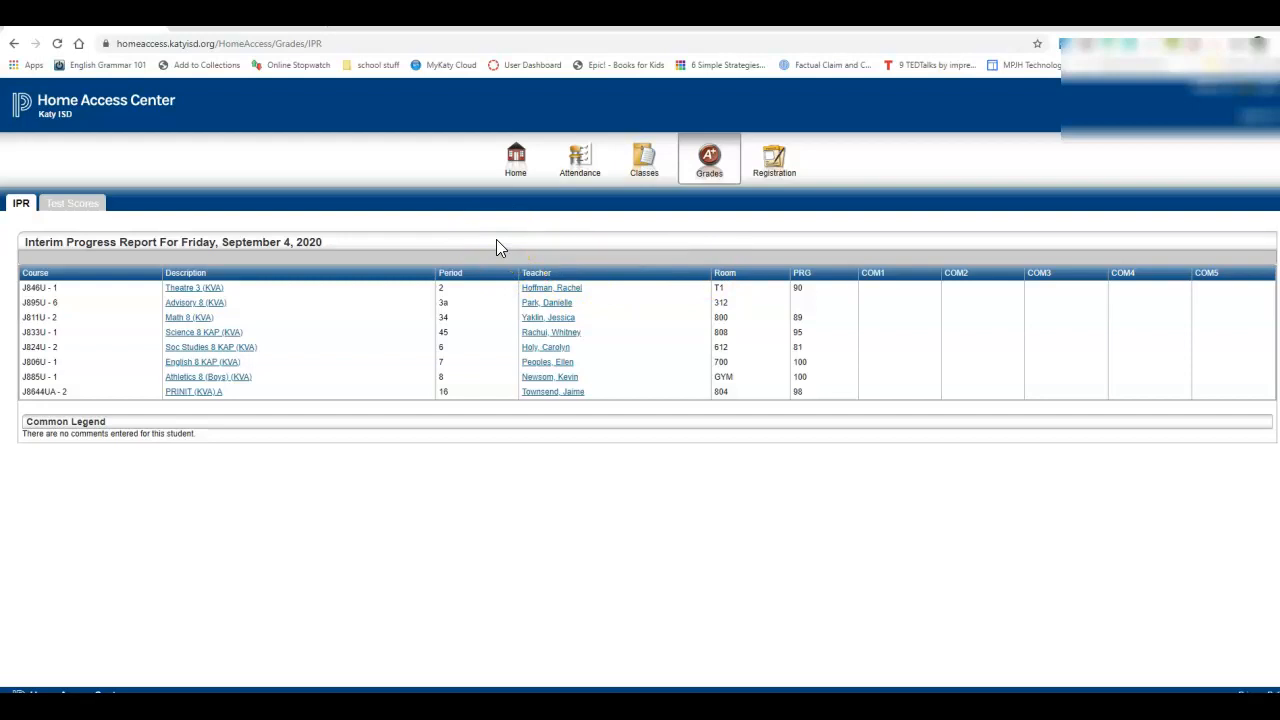
pyautogui.click(72, 203)
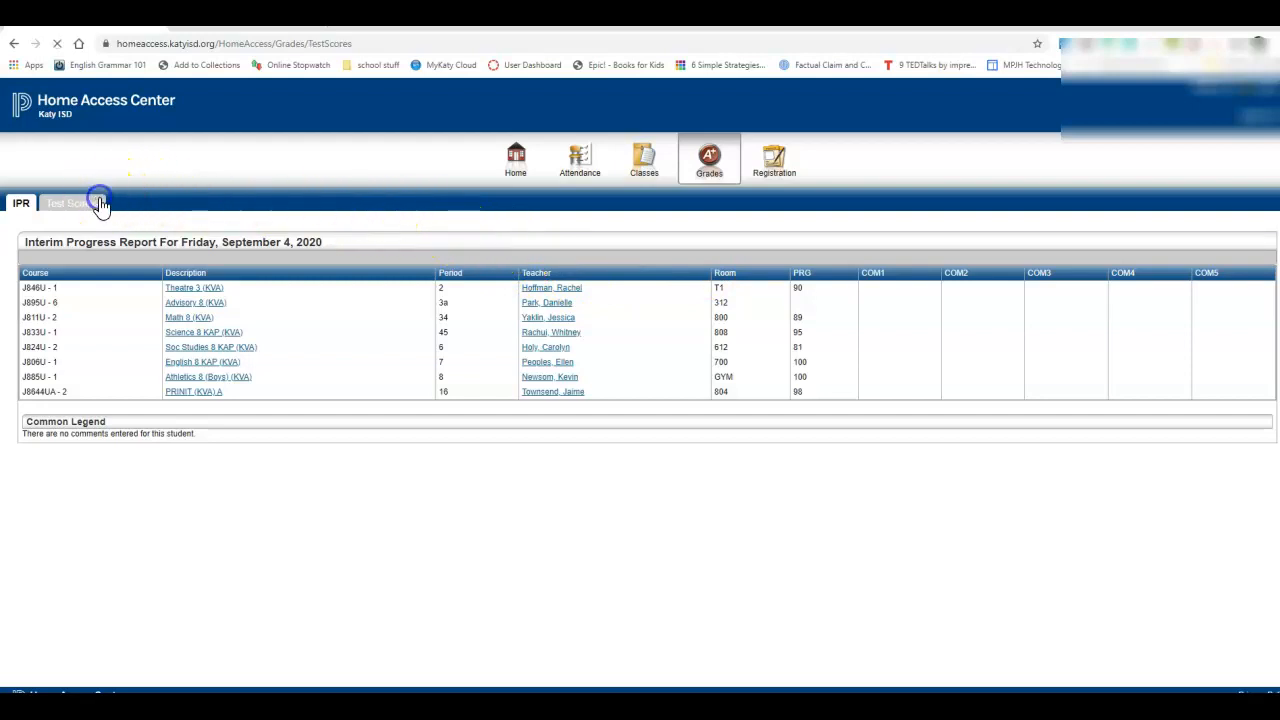
pyautogui.click(70, 203)
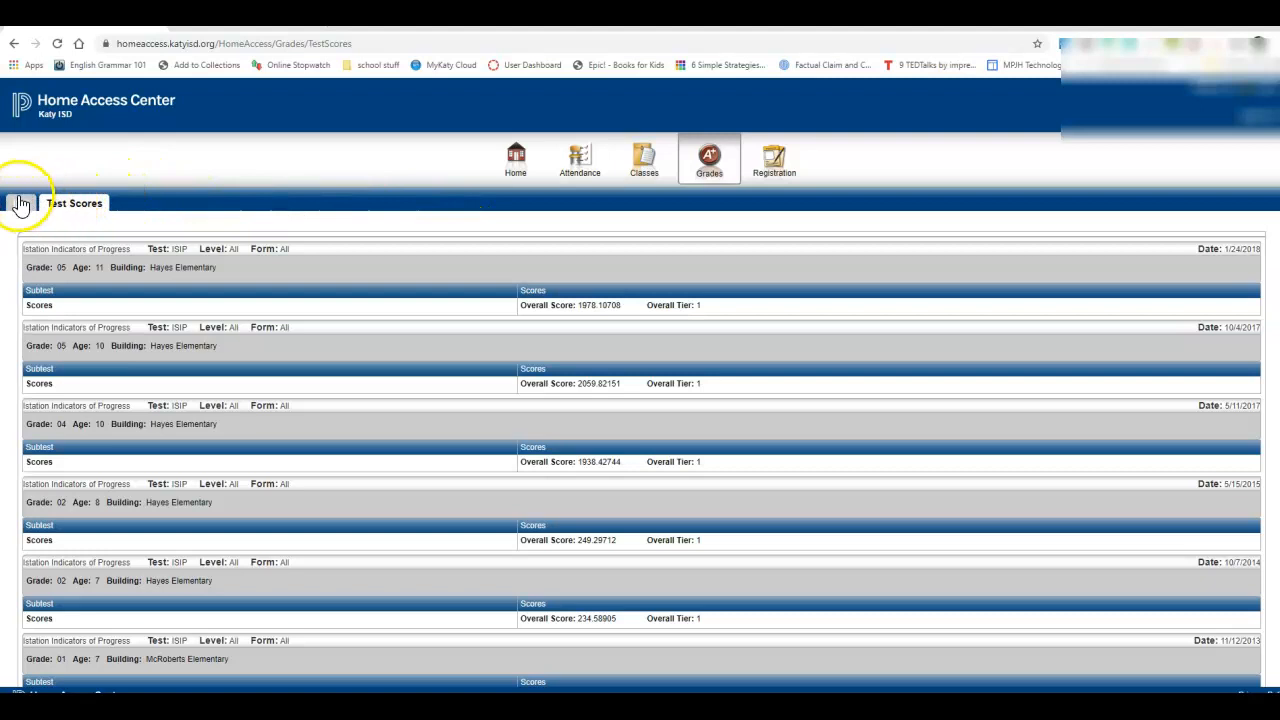
pyautogui.click(20, 203)
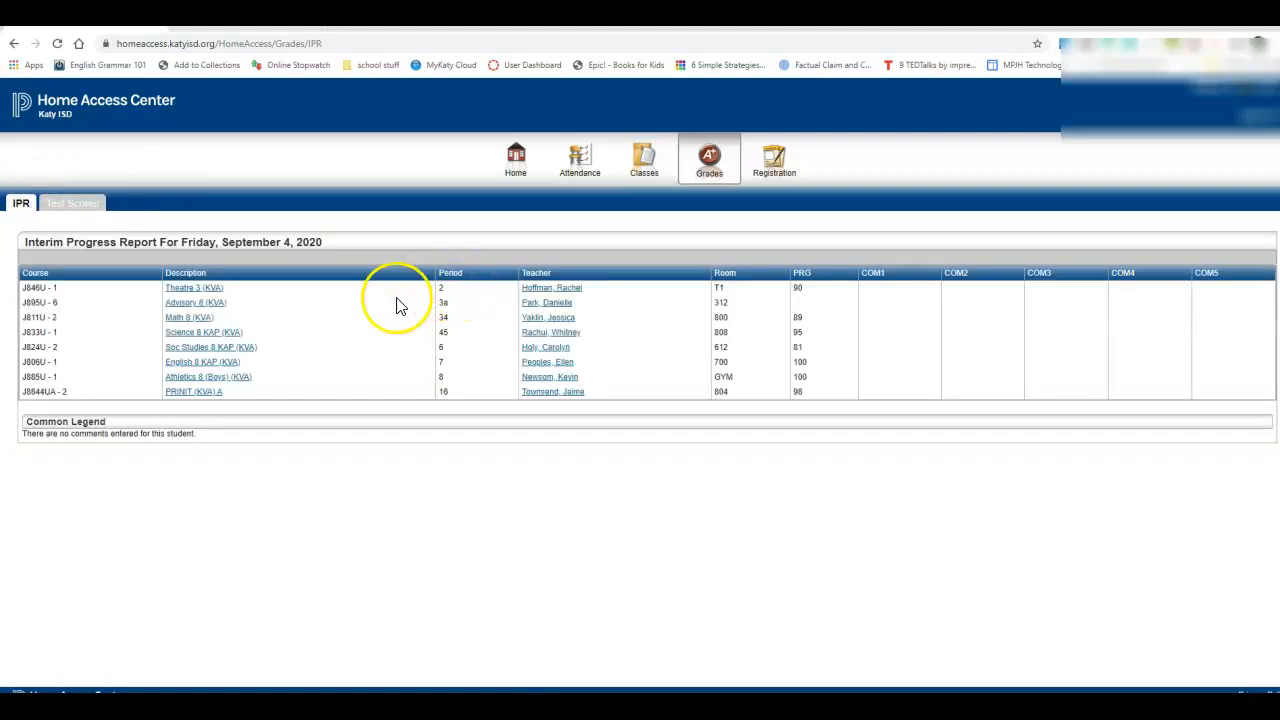
pyautogui.moveTo(360, 338)
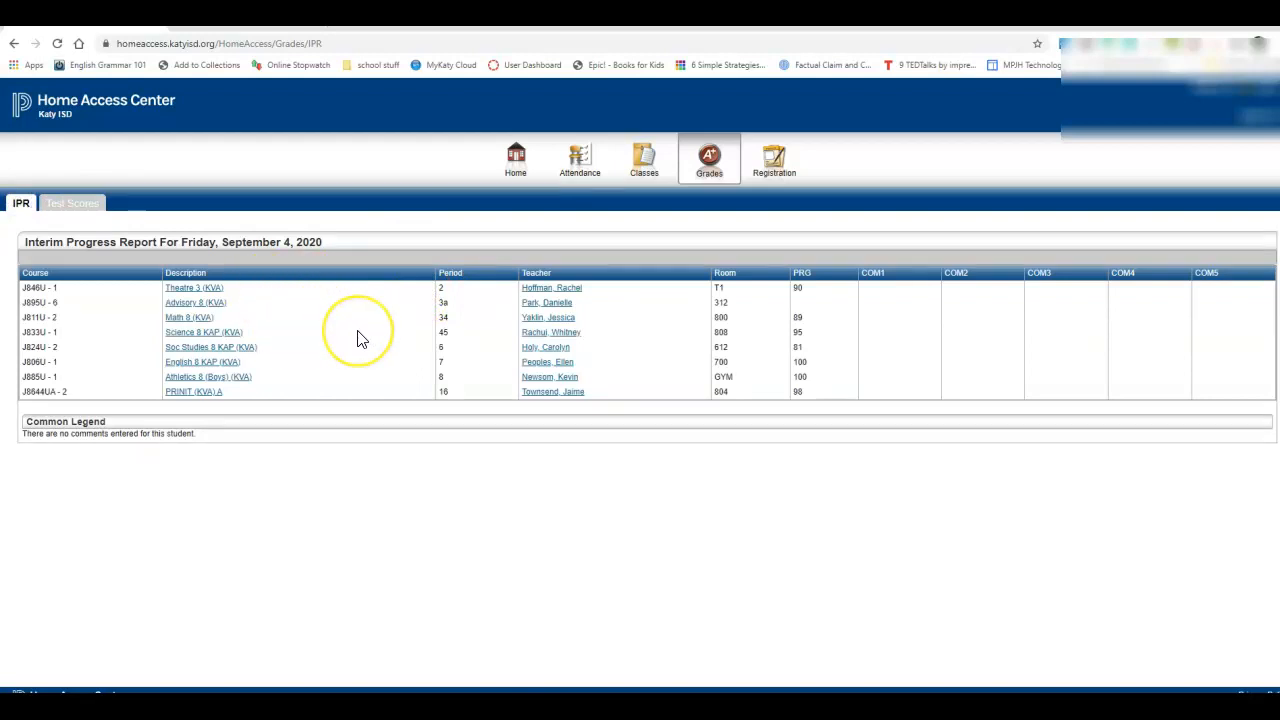
pyautogui.moveTo(645, 198)
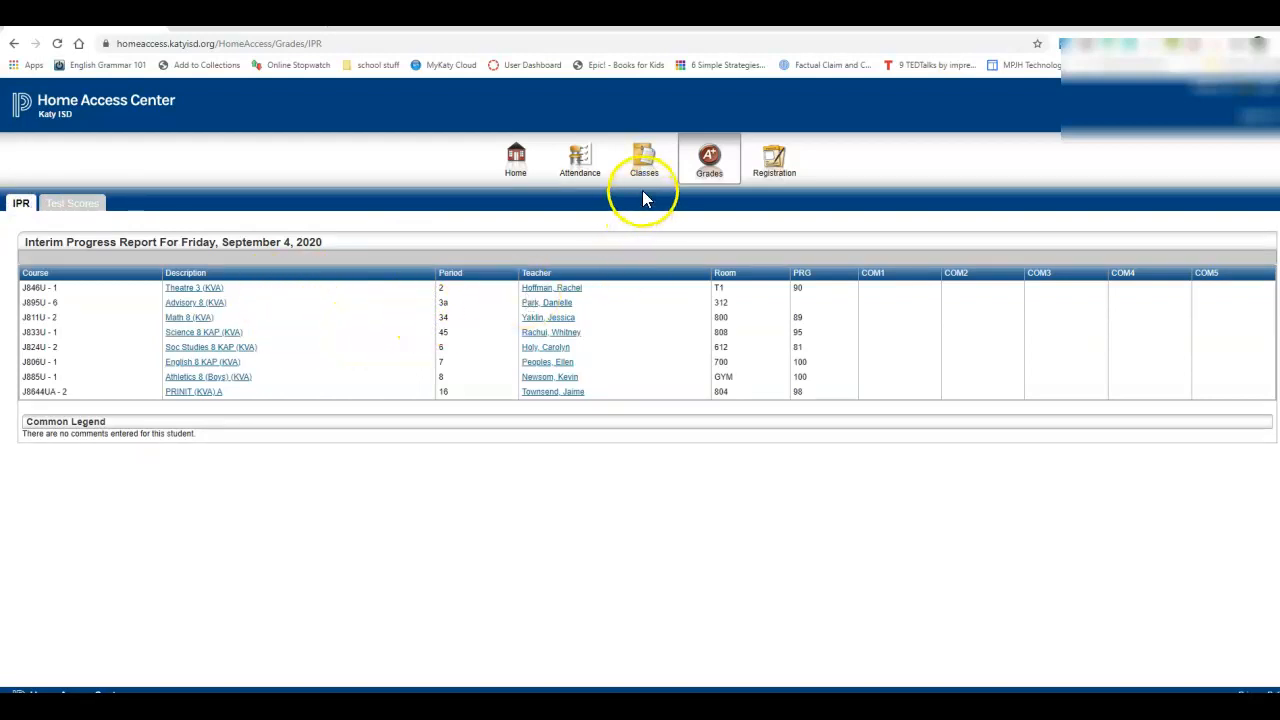
# Step: Reopen Classwork and scroll through English 8 scores toward Math 8
pyautogui.click(644, 160)
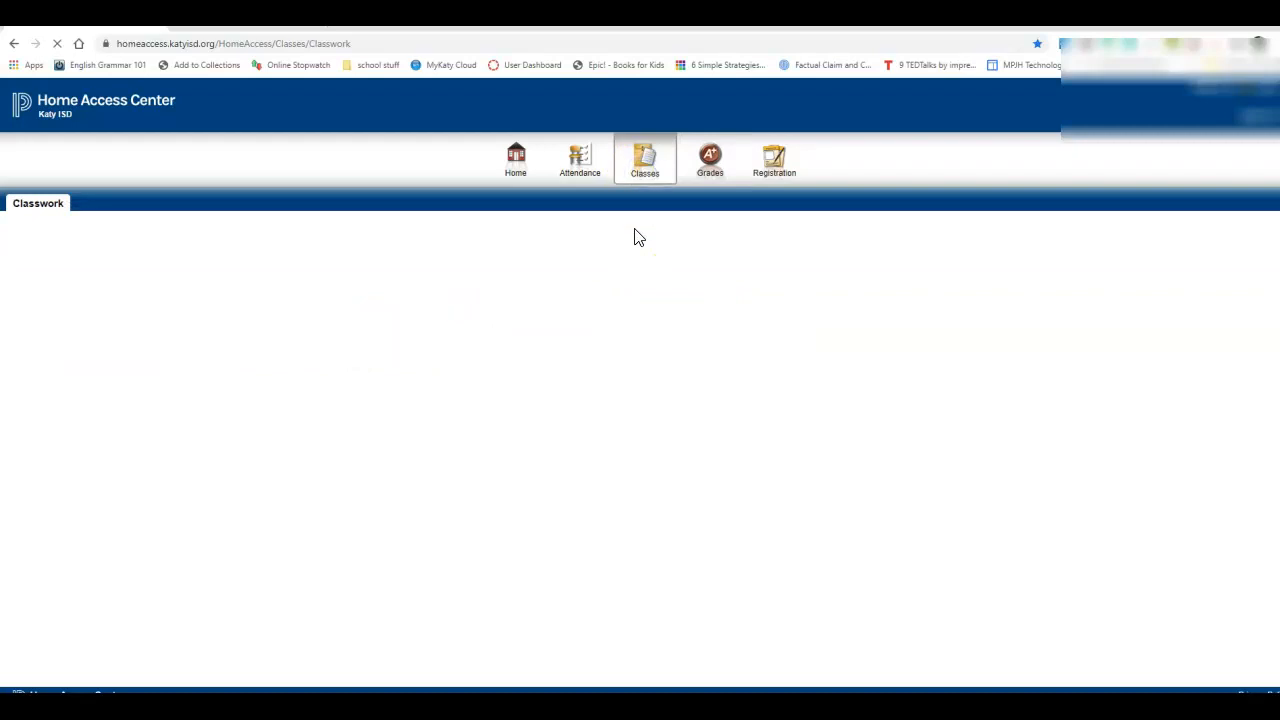
pyautogui.click(644, 158)
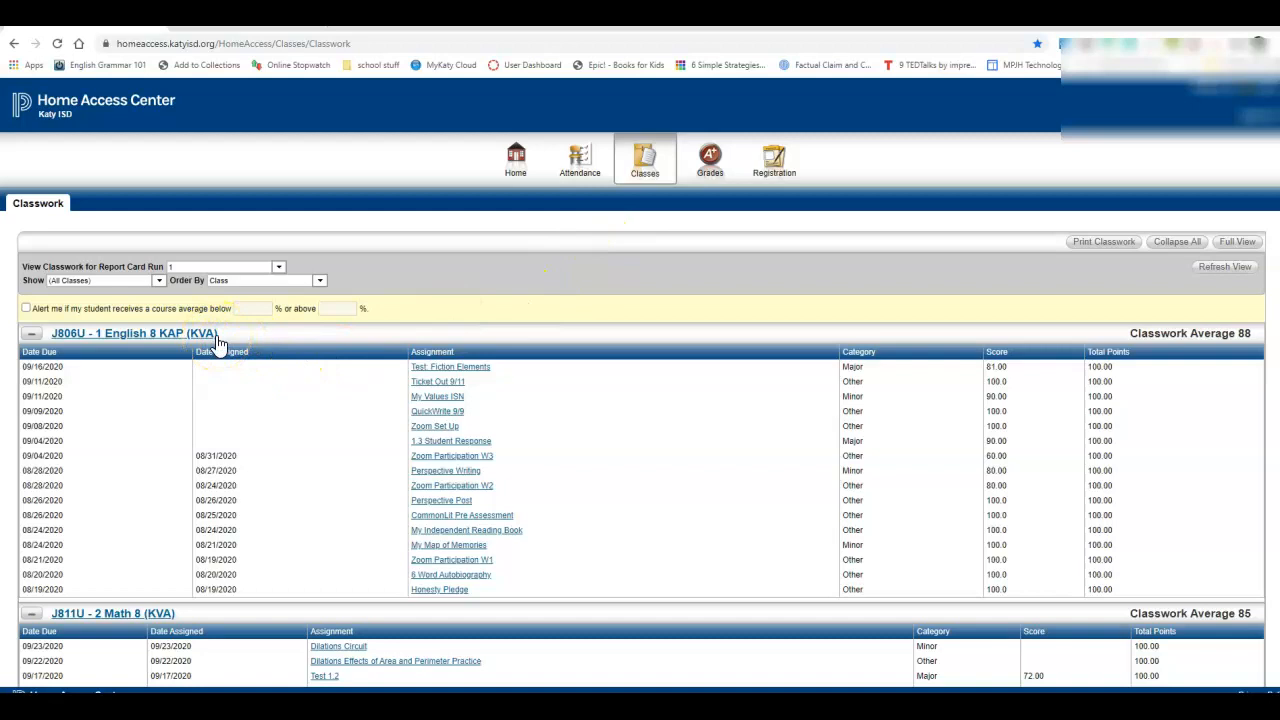
pyautogui.moveTo(585, 490)
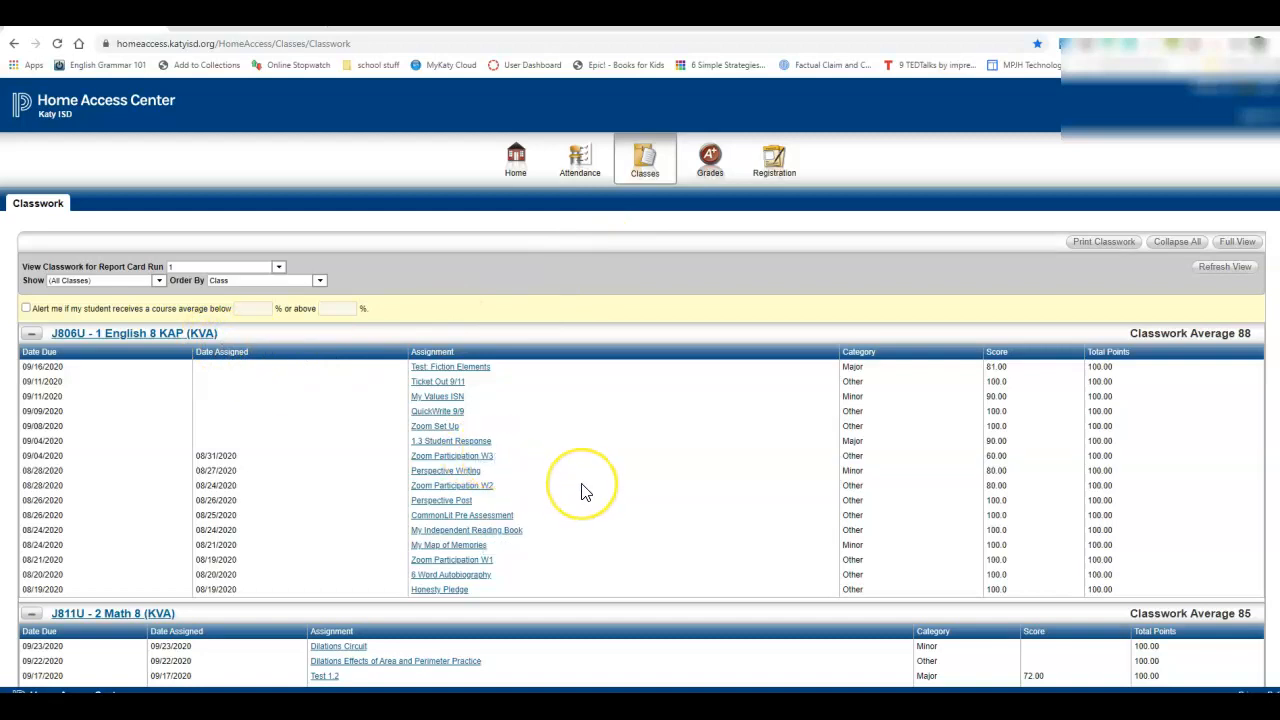
pyautogui.scroll(-3)
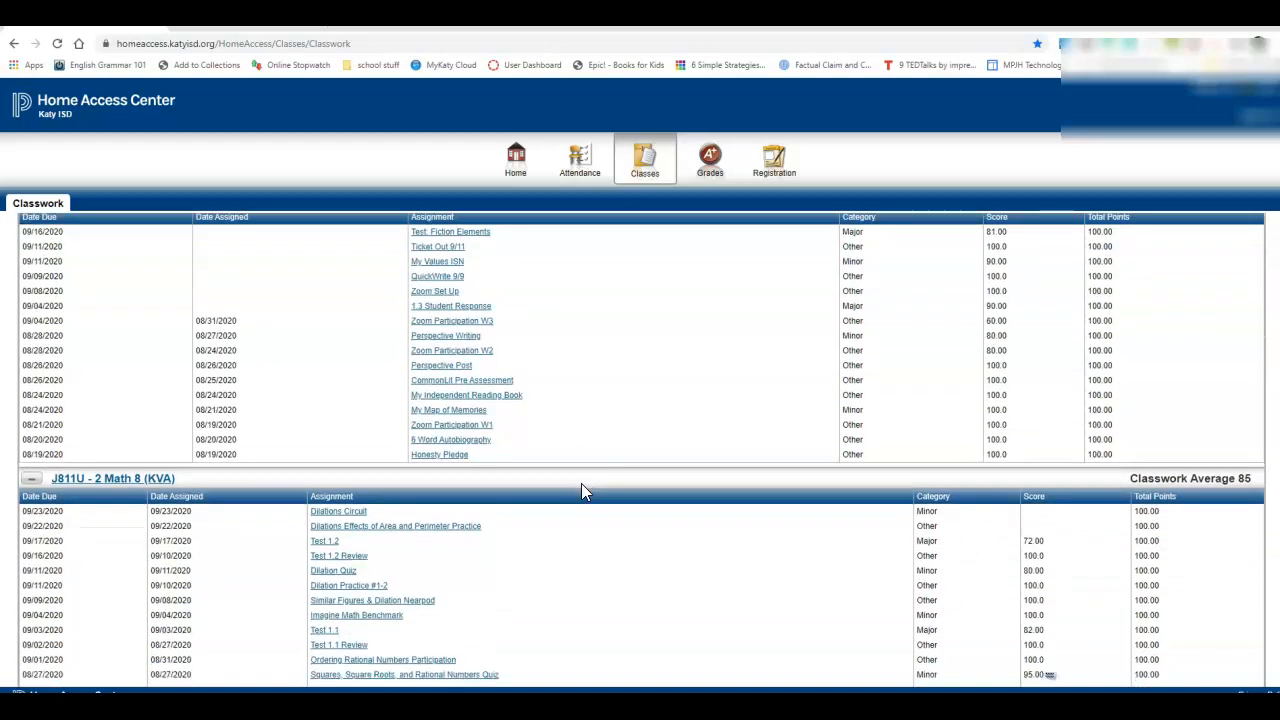